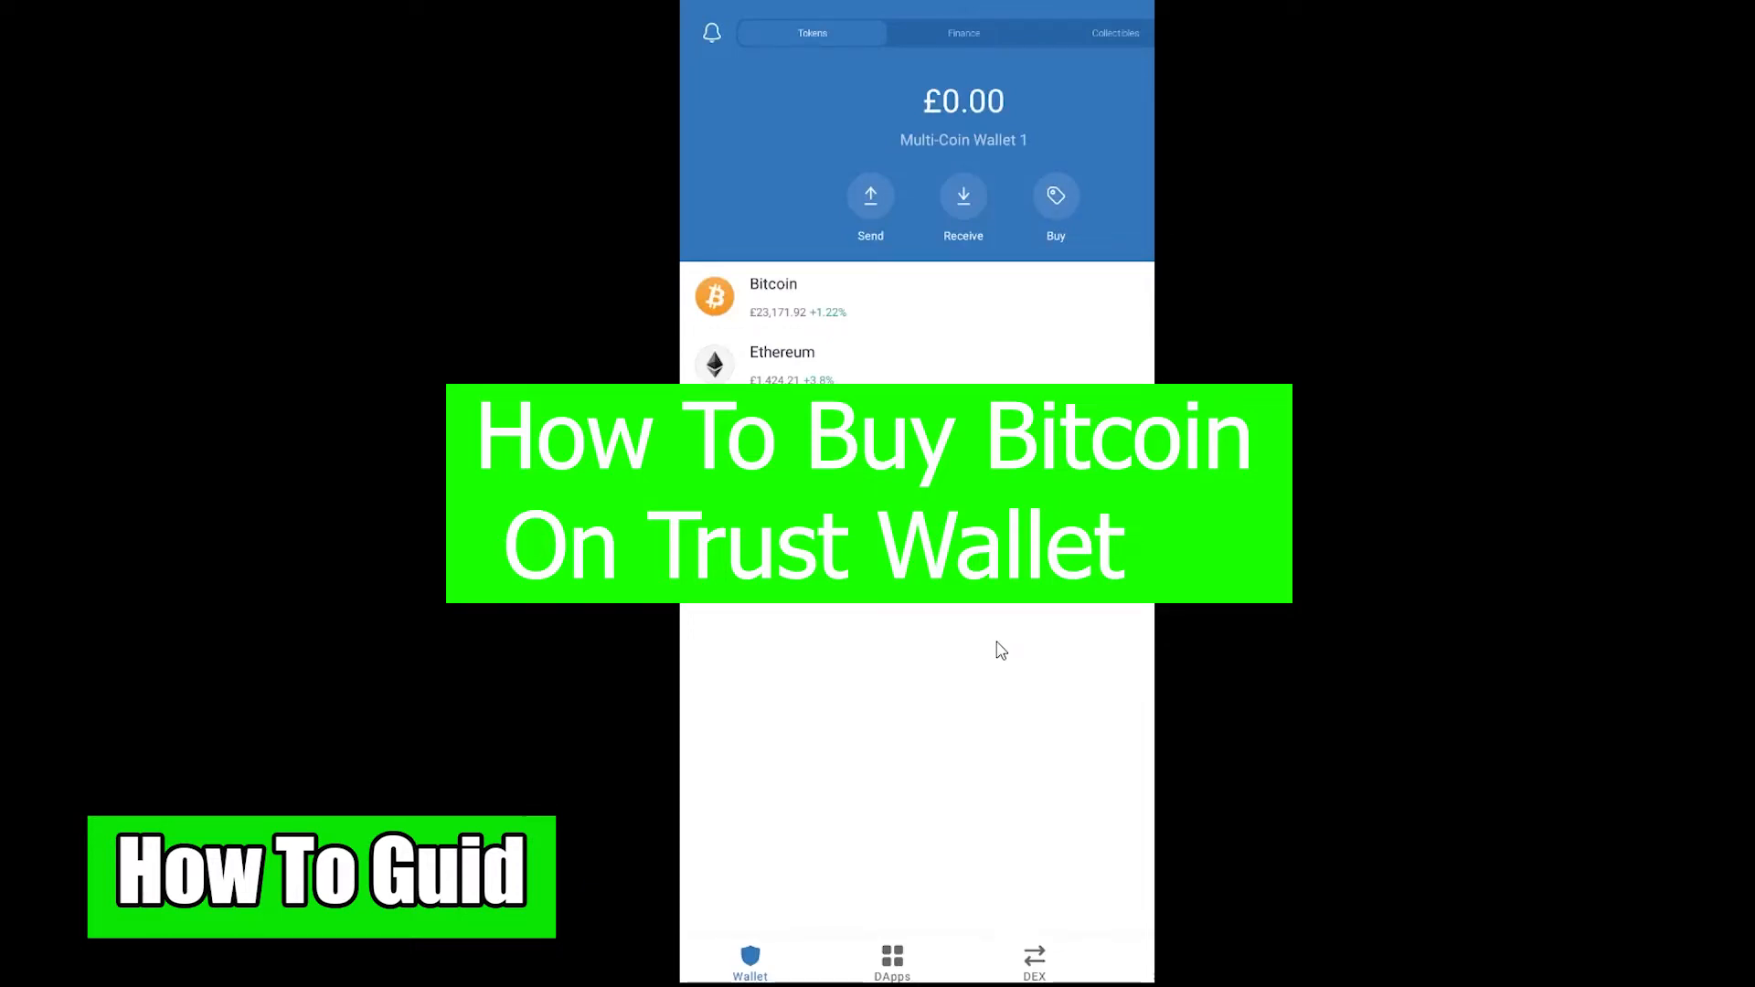
mouse_move(1007, 682)
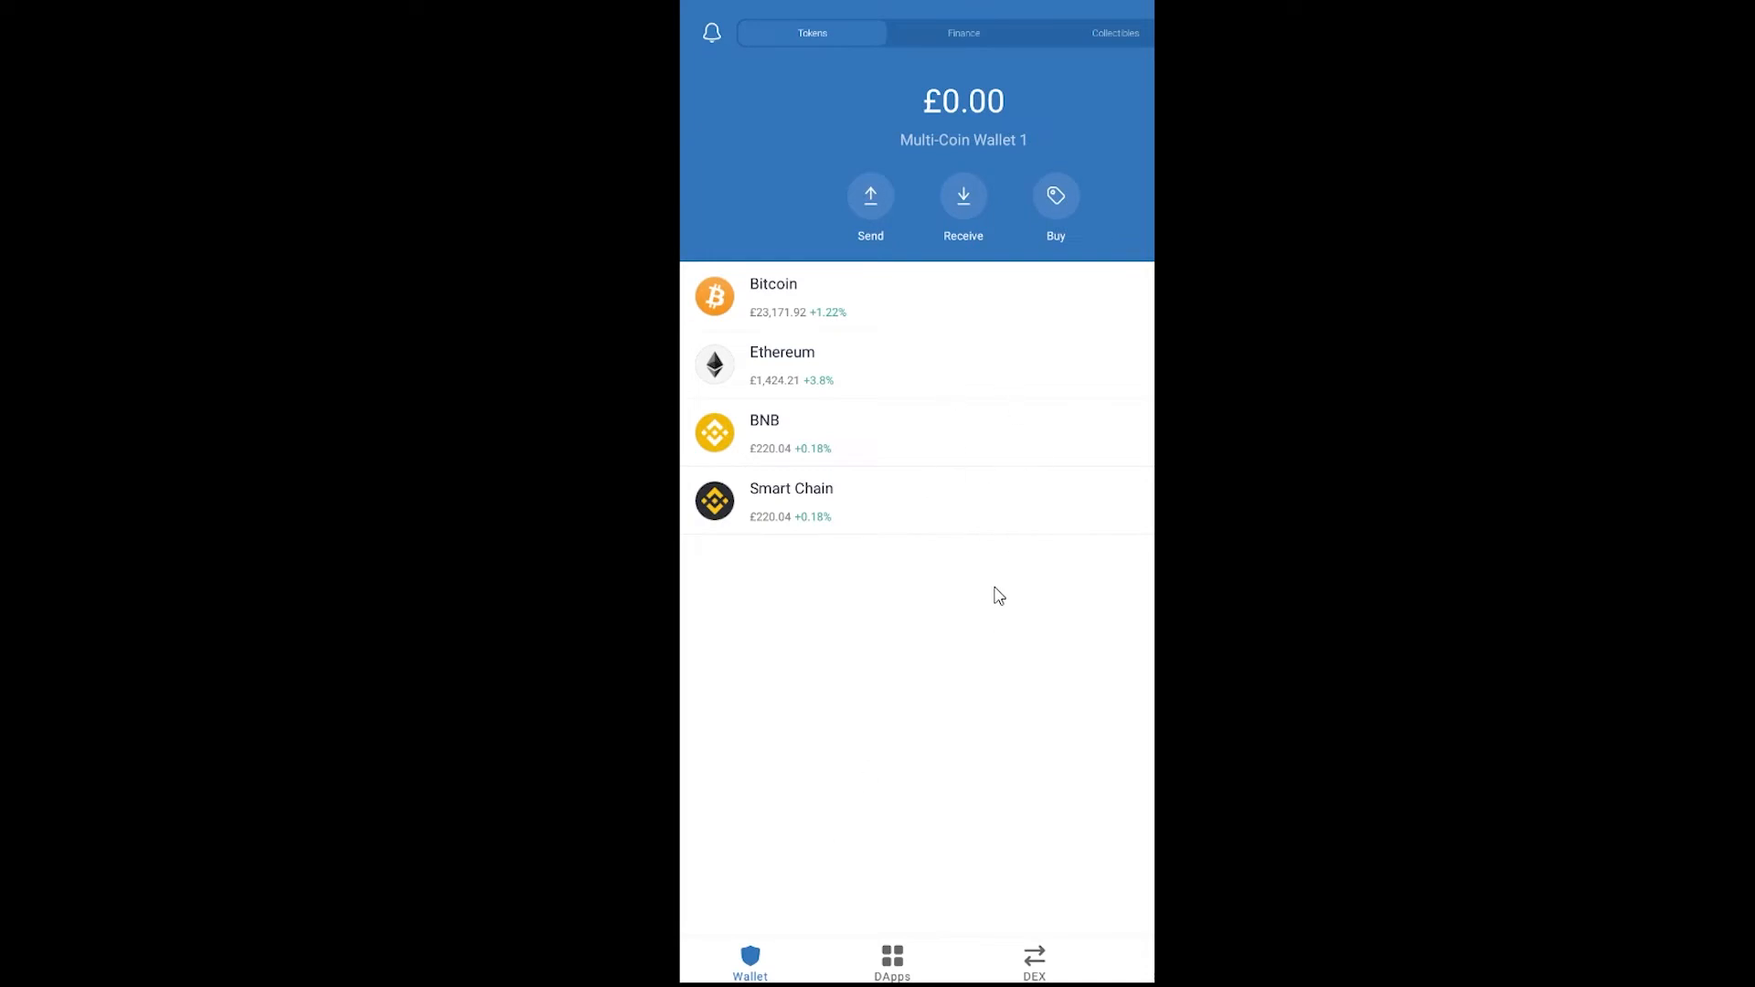
mouse_move(1052, 325)
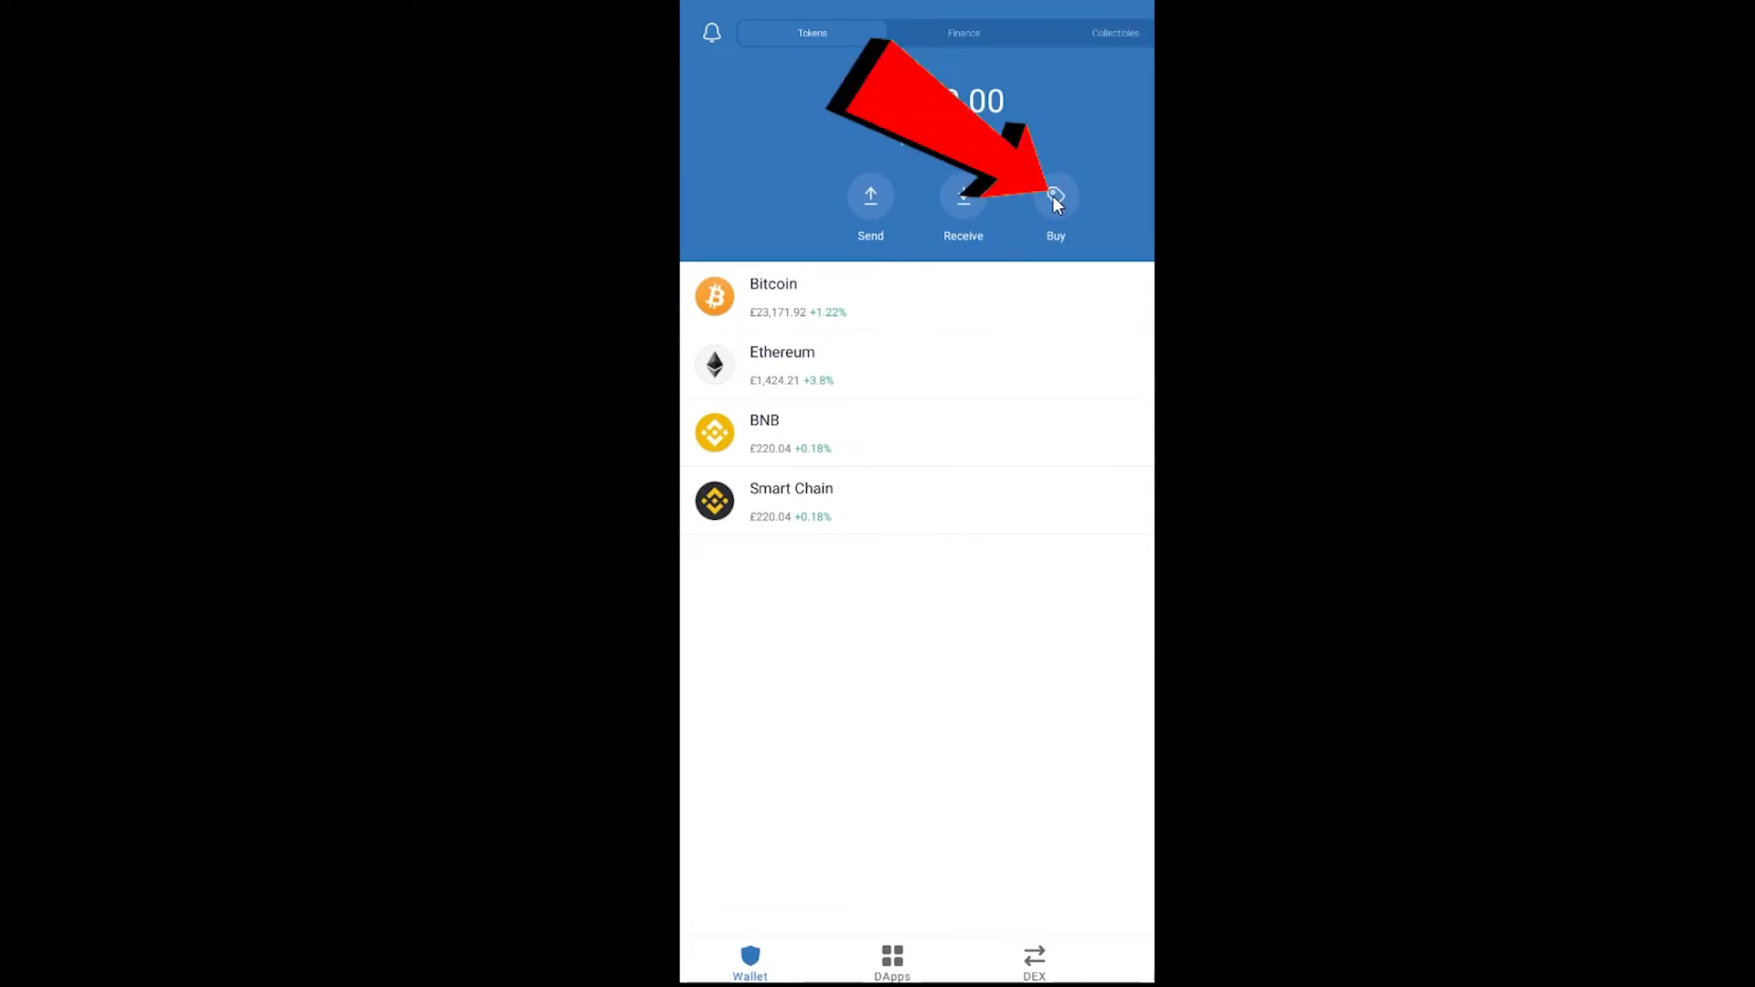
Tap Buy under the wallet balance to list coins available to buy
left_click(1053, 198)
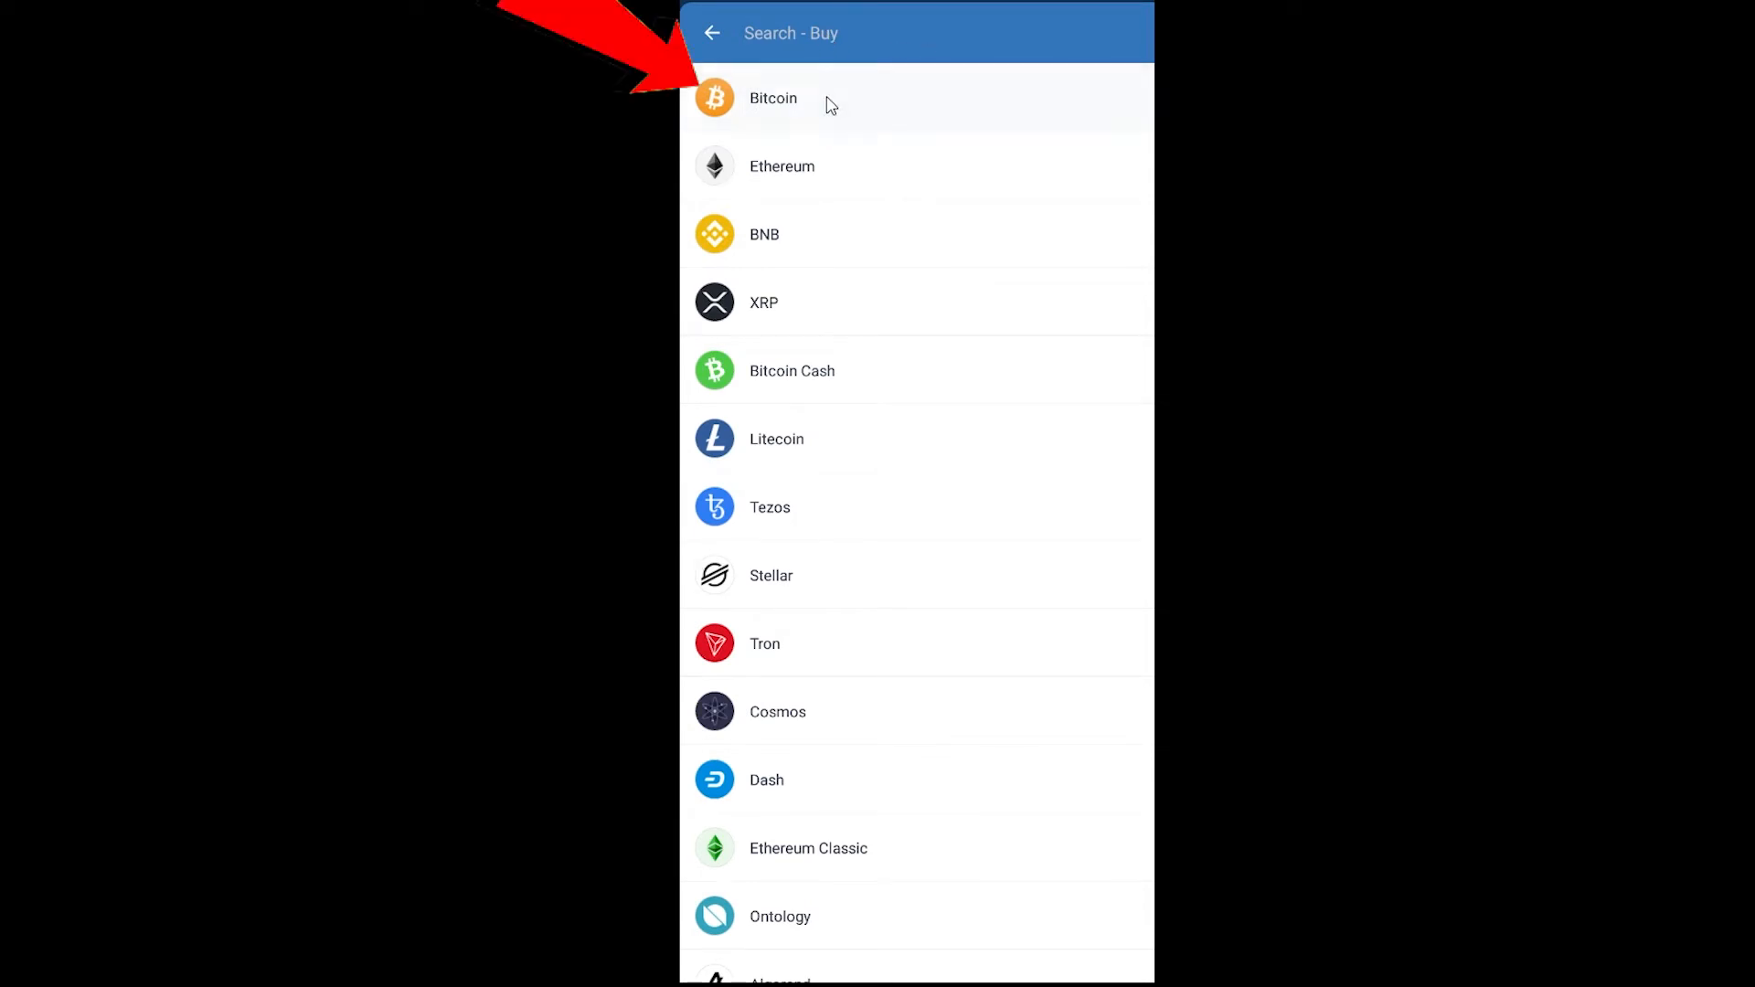
Choose Bitcoin to open the Buy BTC screen with £150 via MoonPay
left_click(773, 99)
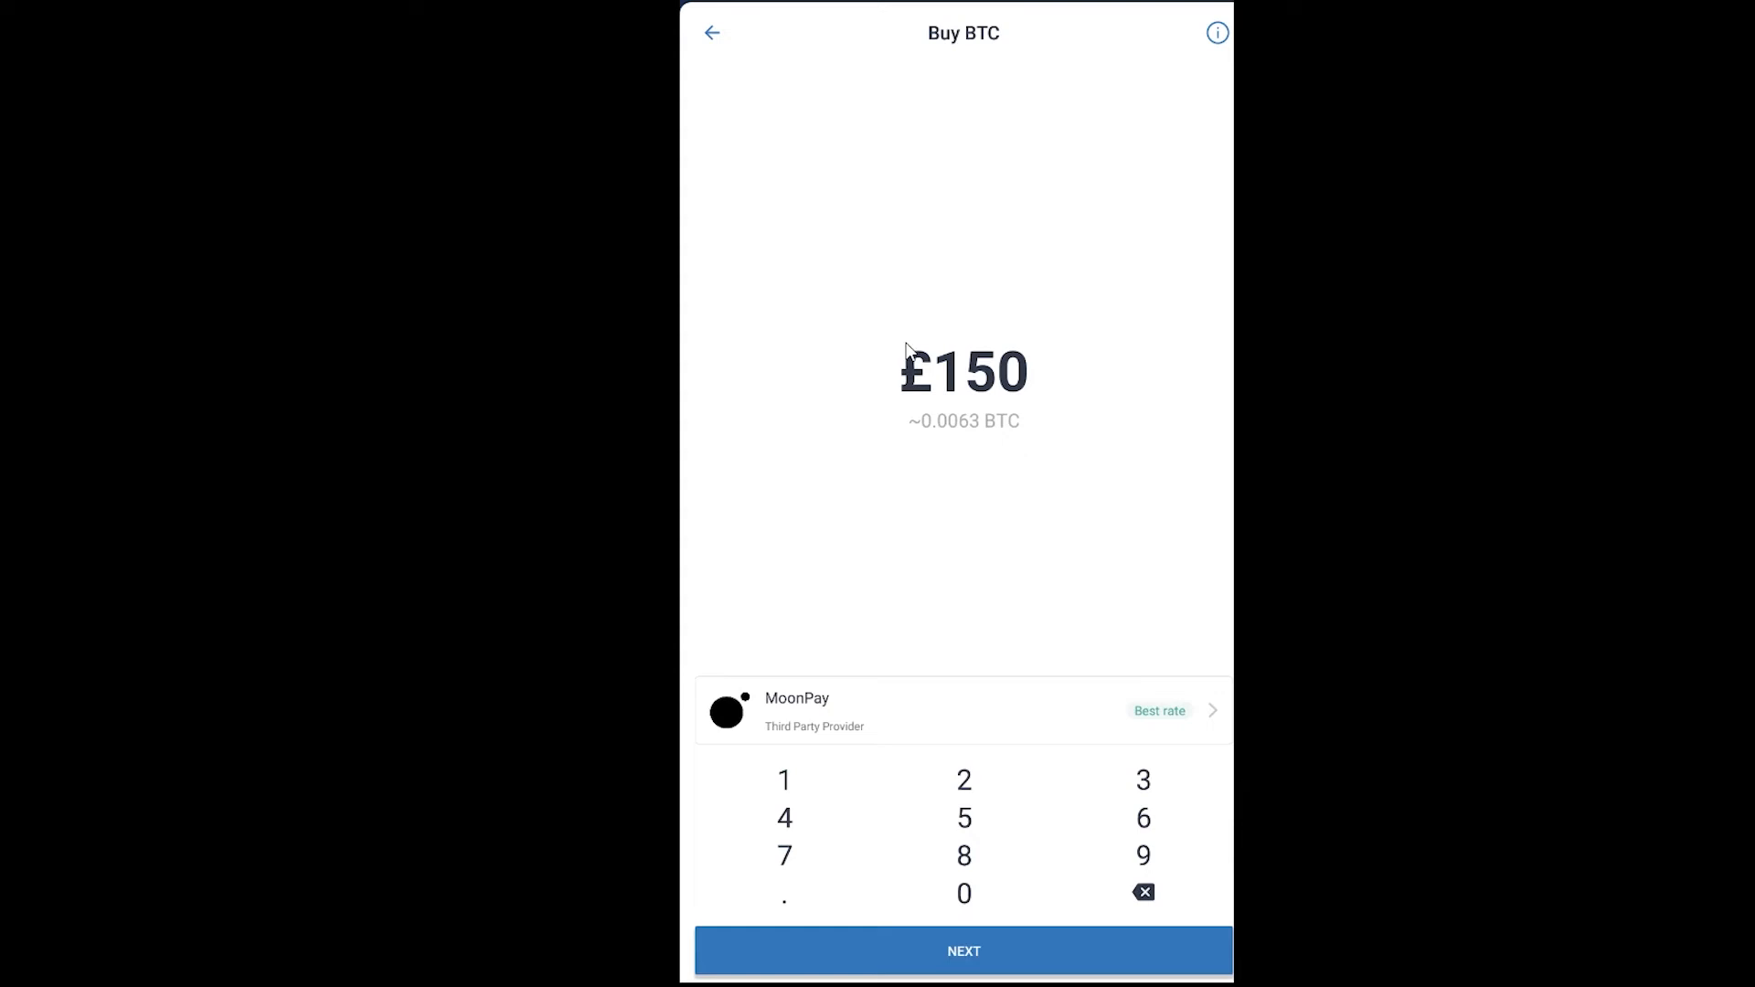
mouse_move(1062, 359)
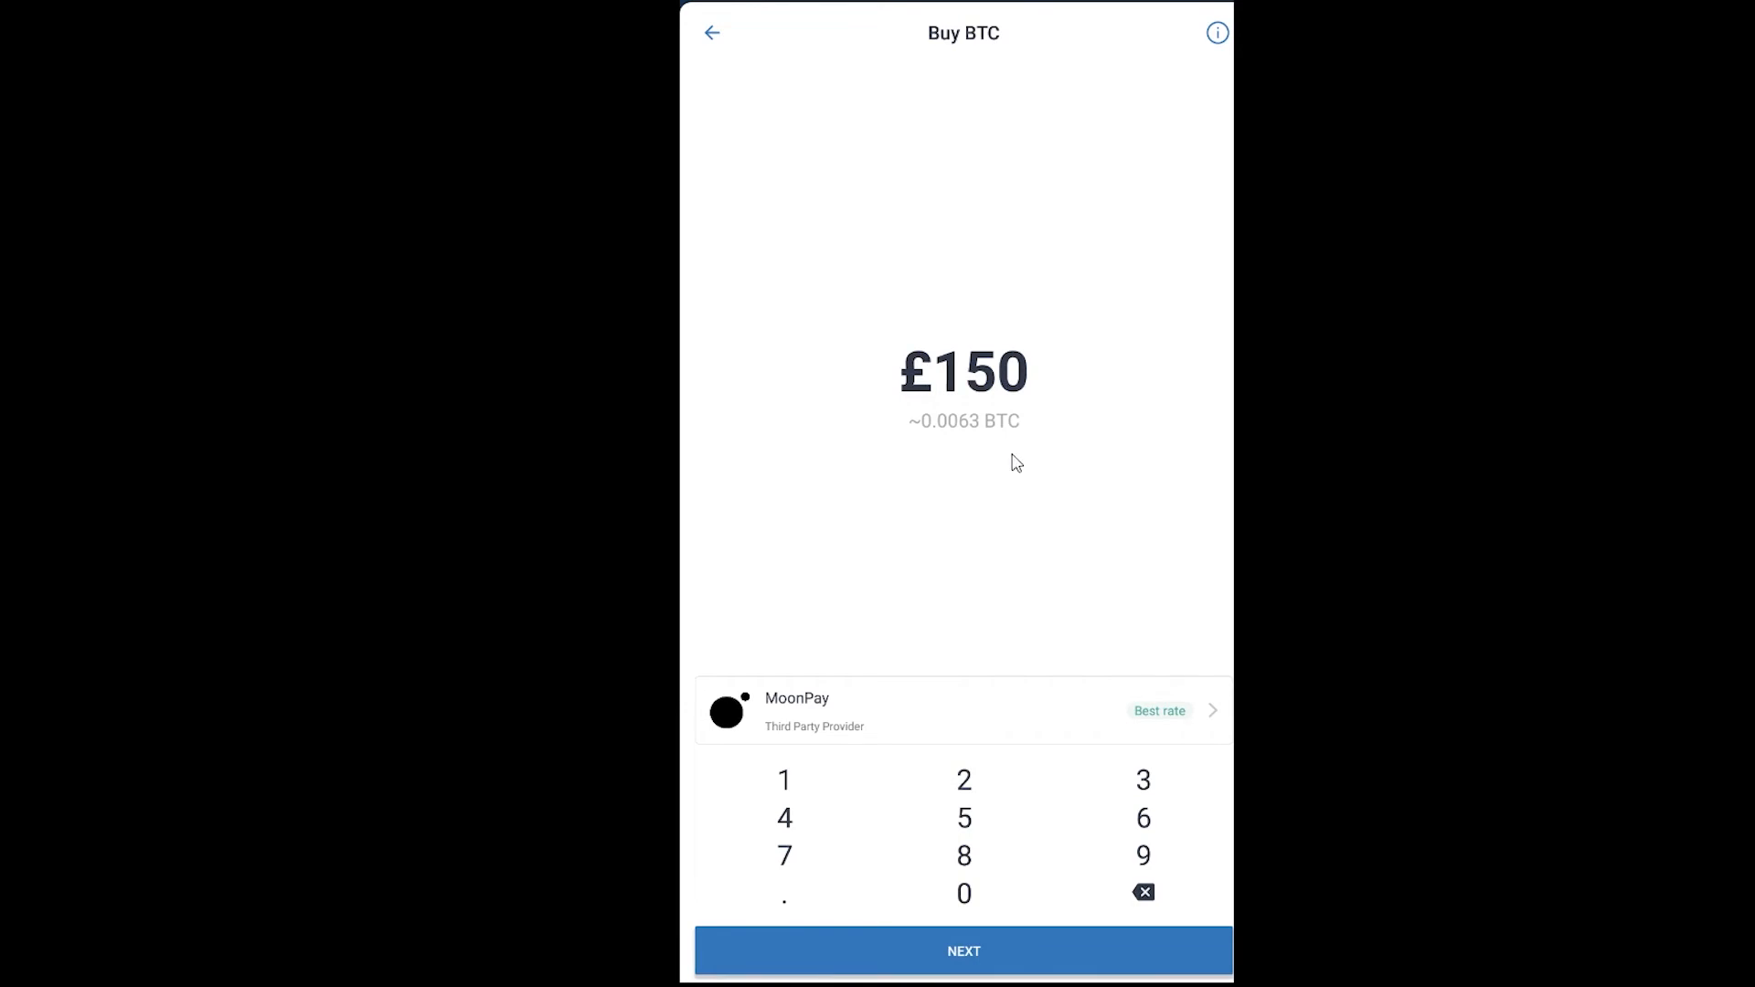
mouse_move(1086, 429)
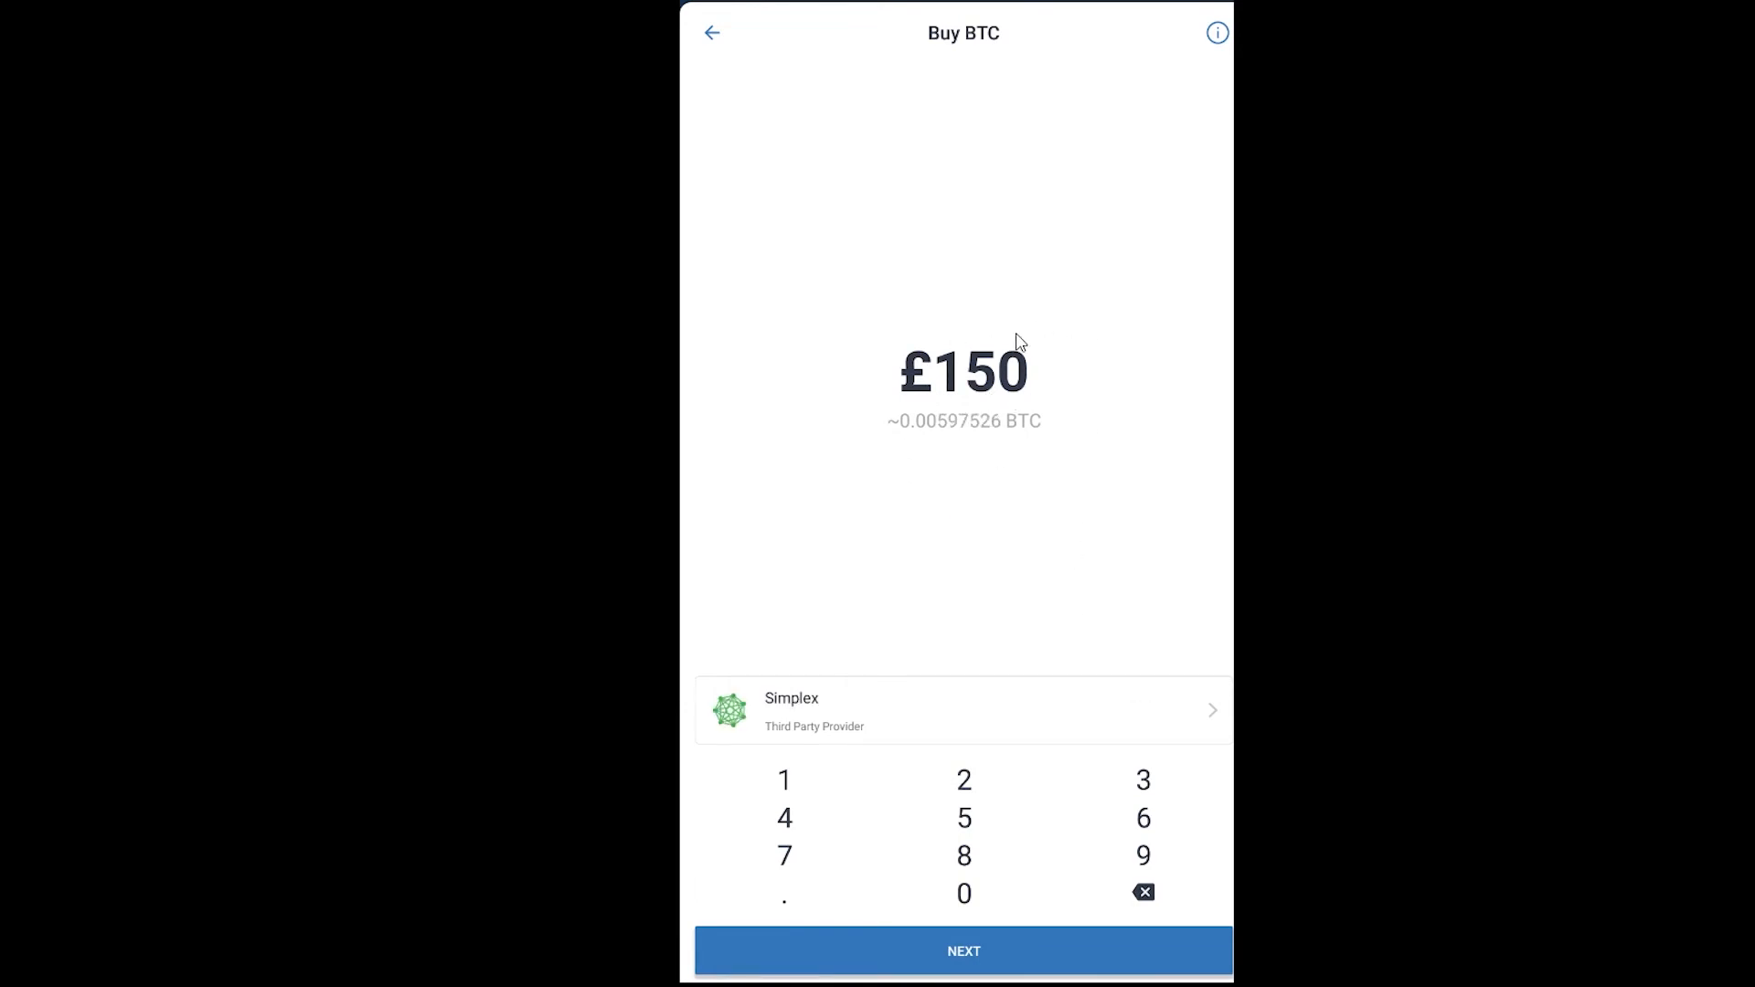
mouse_move(1217, 713)
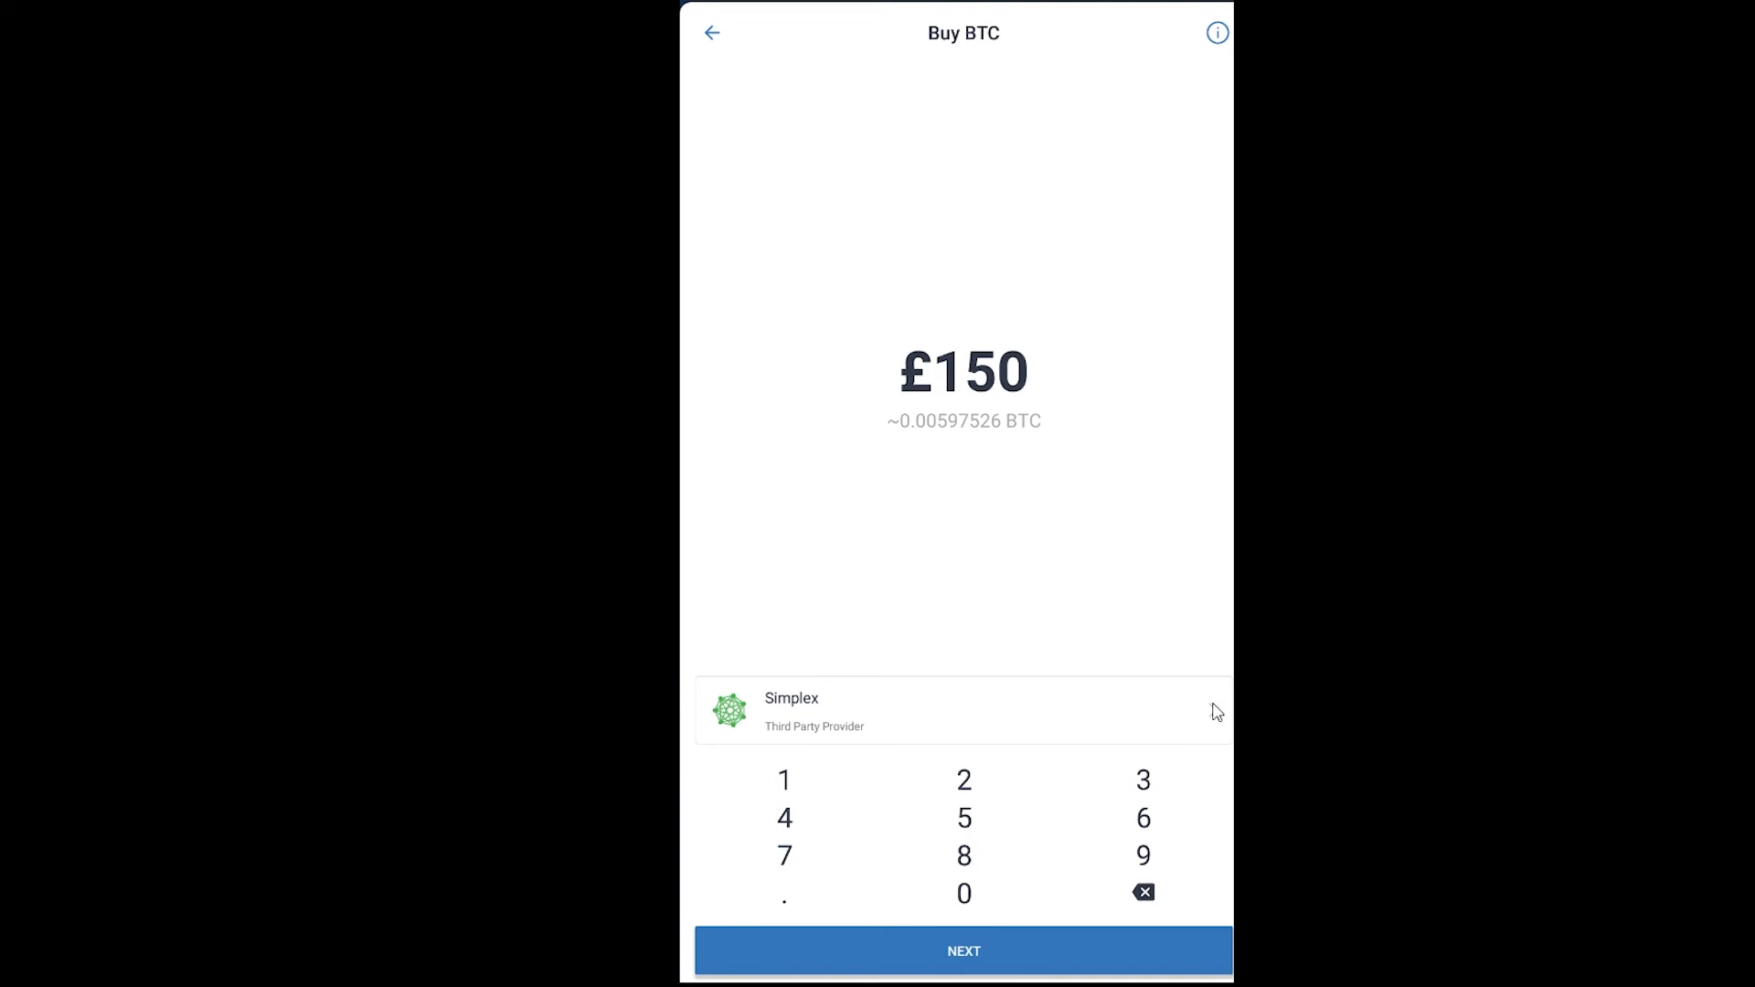
Switch the third-party provider from MoonPay to Simplex, quoting about 0.00597526 BTC
left_click(962, 711)
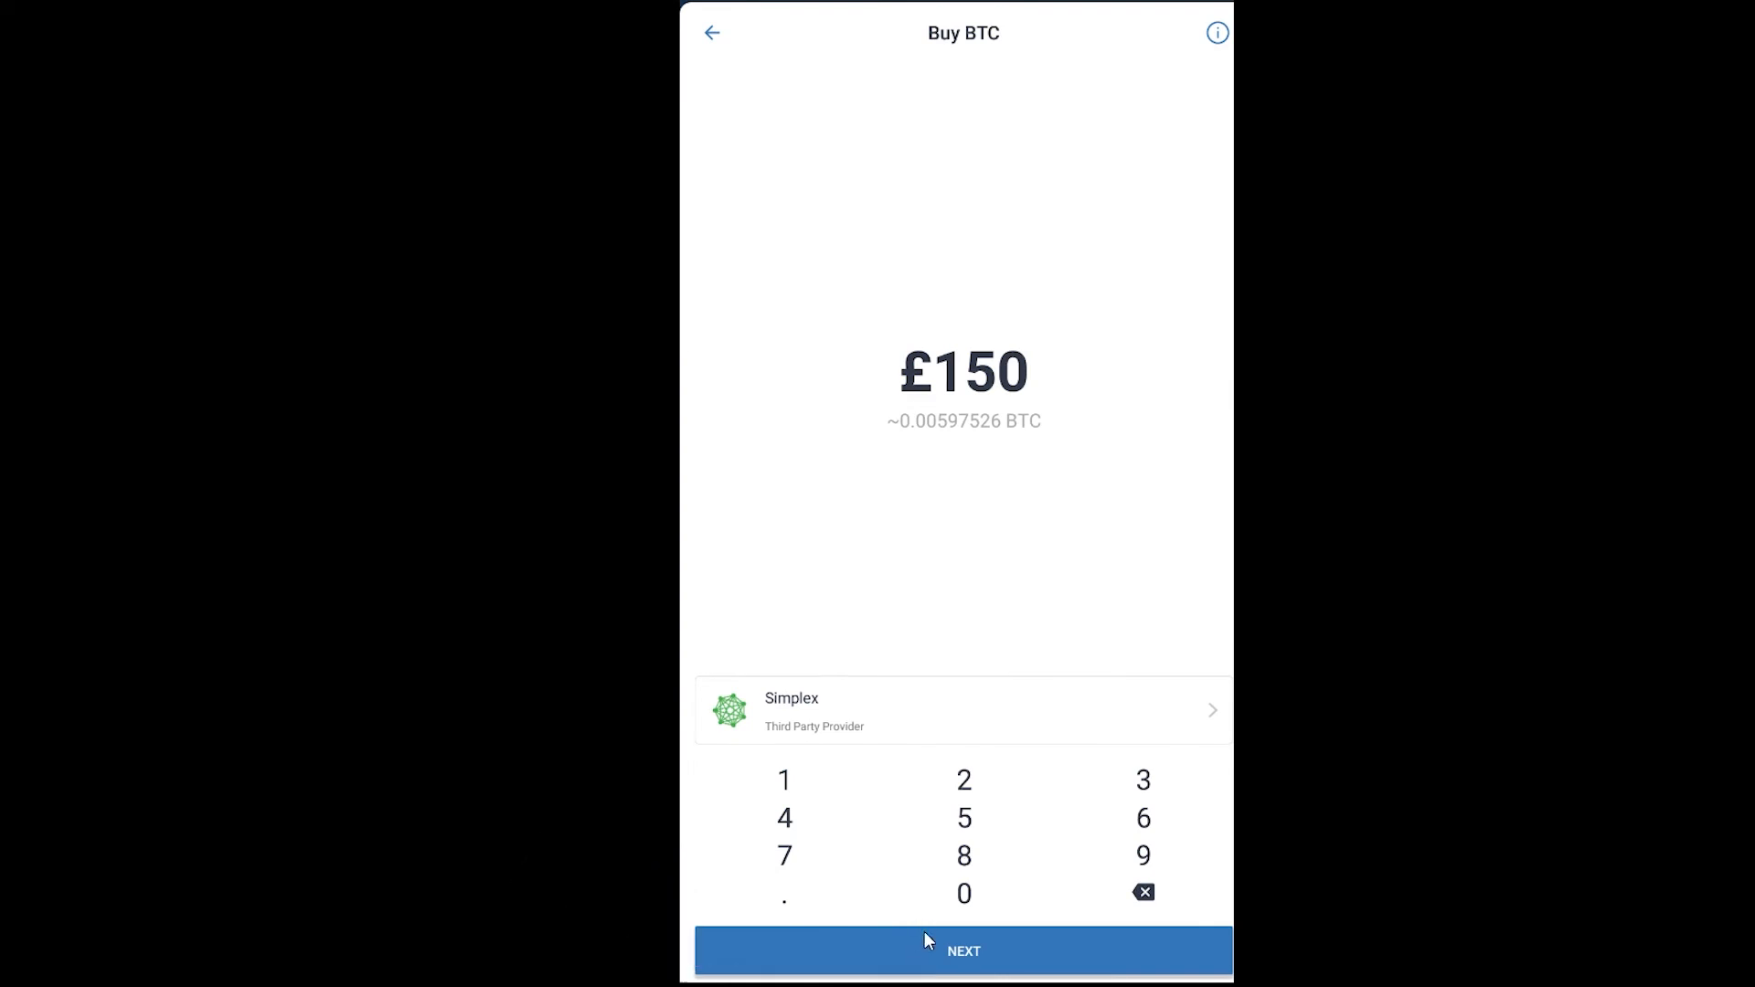
mouse_move(965, 896)
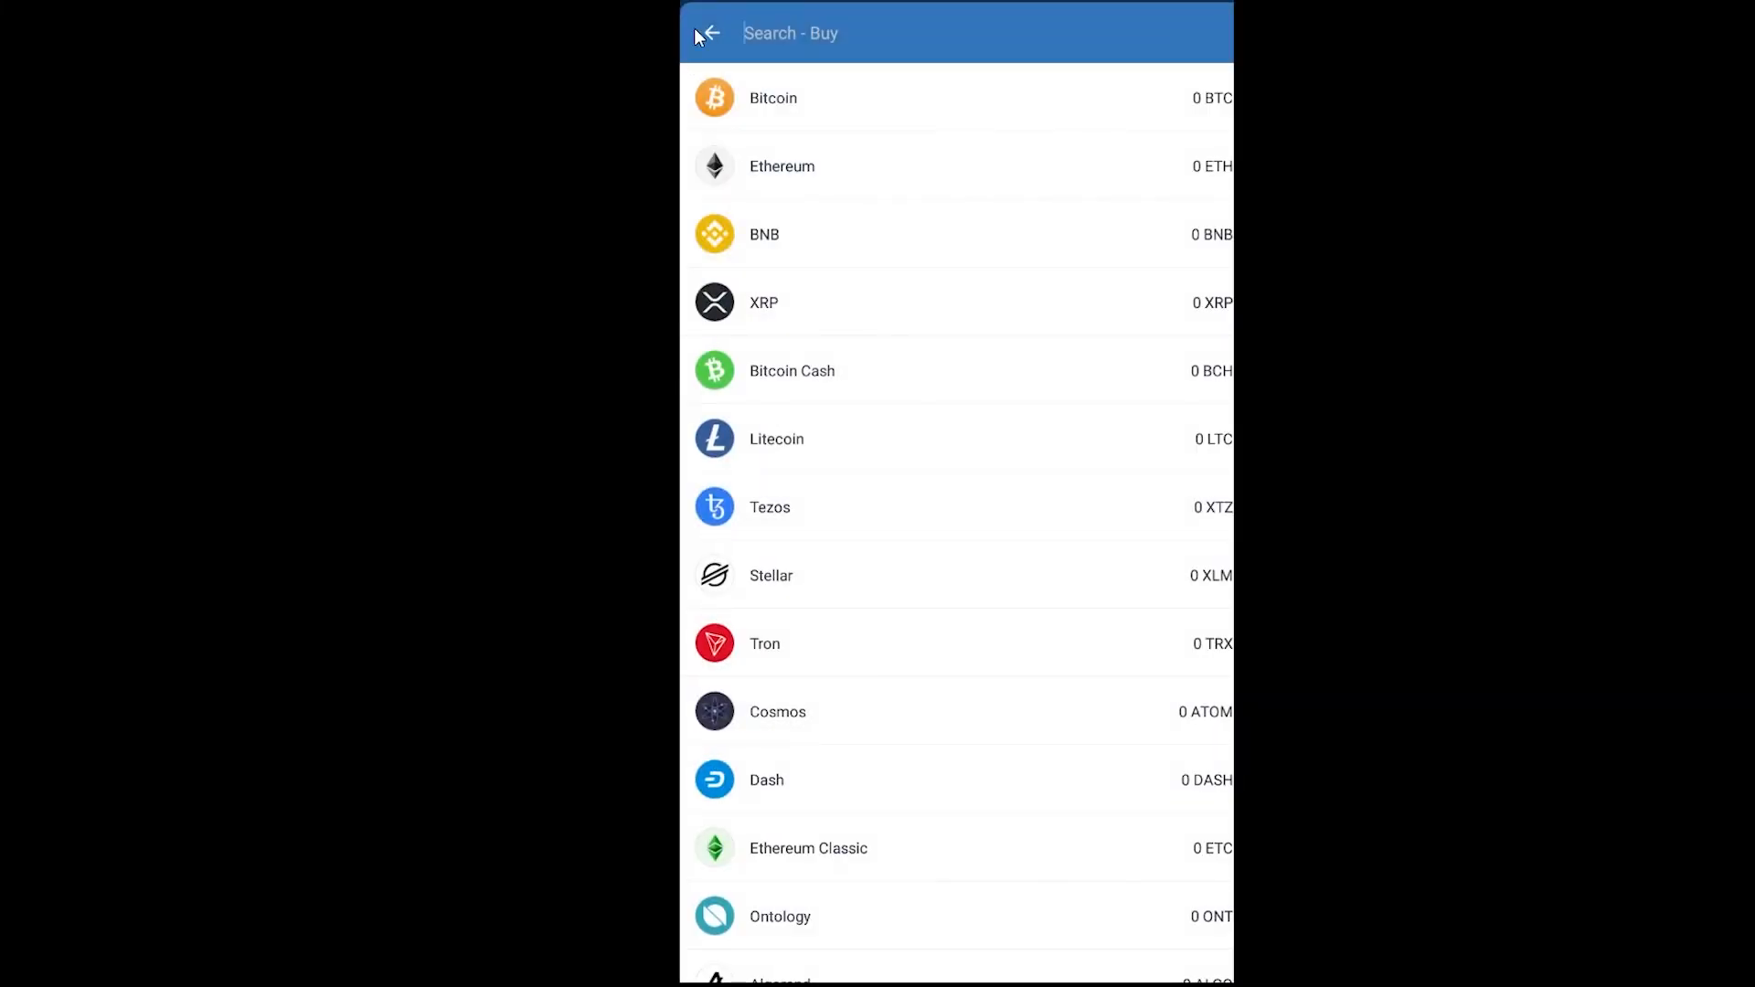
Go back from Buy BTC and the Buy list to the £0.00 wallet home
left_click(707, 33)
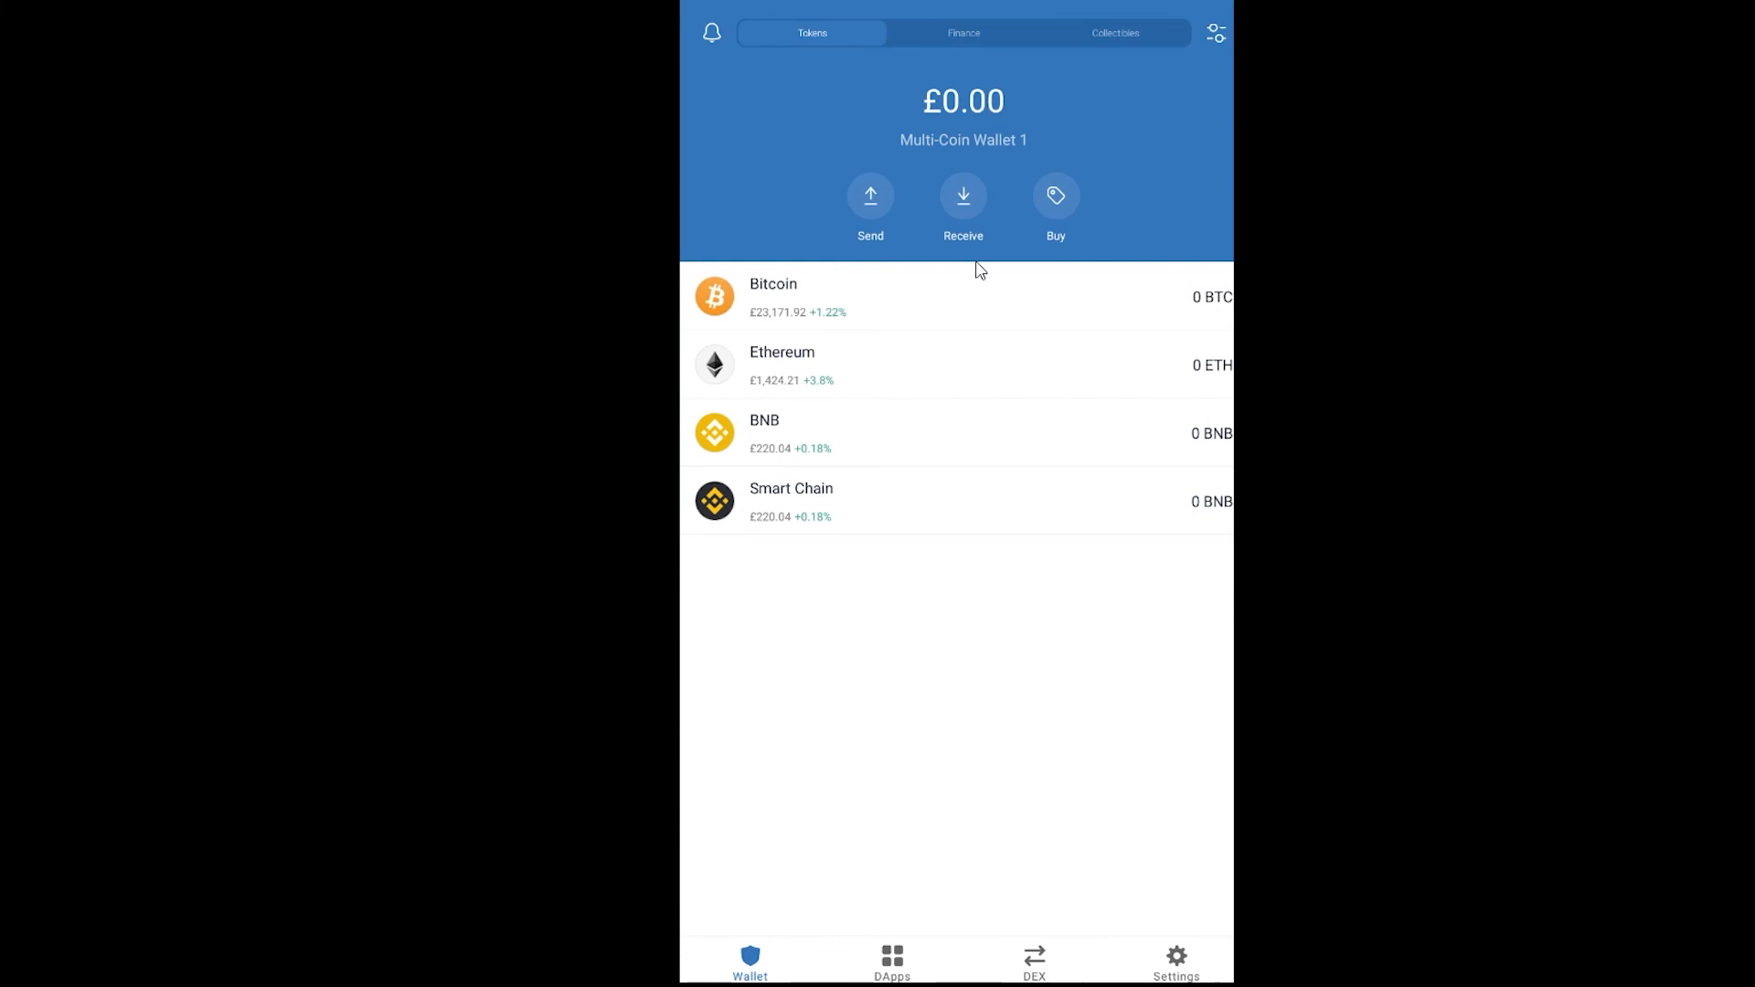